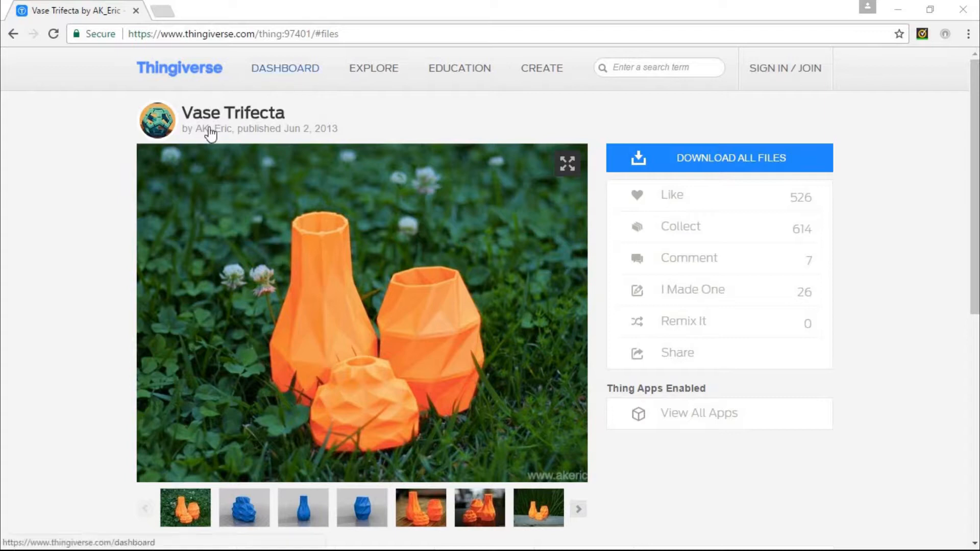
{"action": "scroll", "scroll_direction": "down", "scroll_amount": 3}
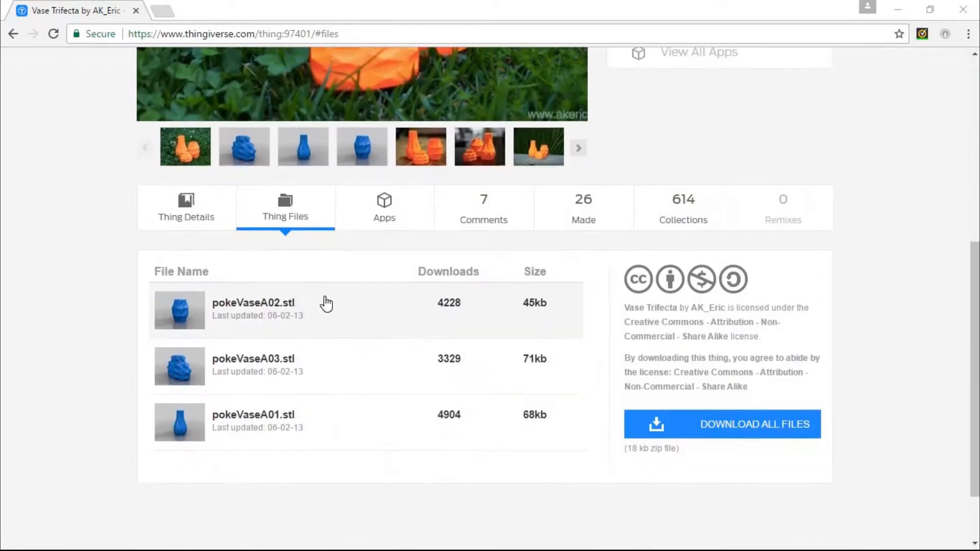
{"action": "scroll", "scroll_direction": "down", "scroll_amount": 3}
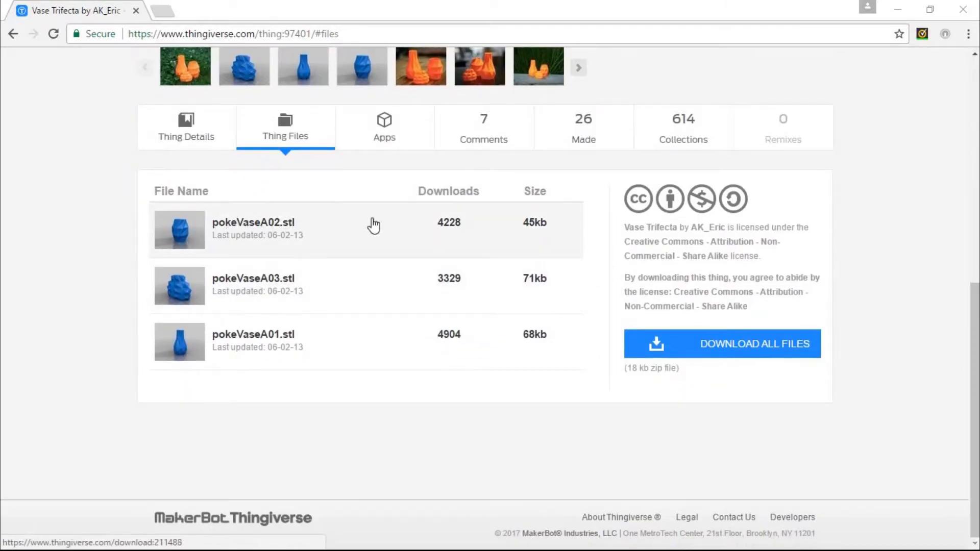
{"action": "mouse_move", "coordinate": [354, 243]}
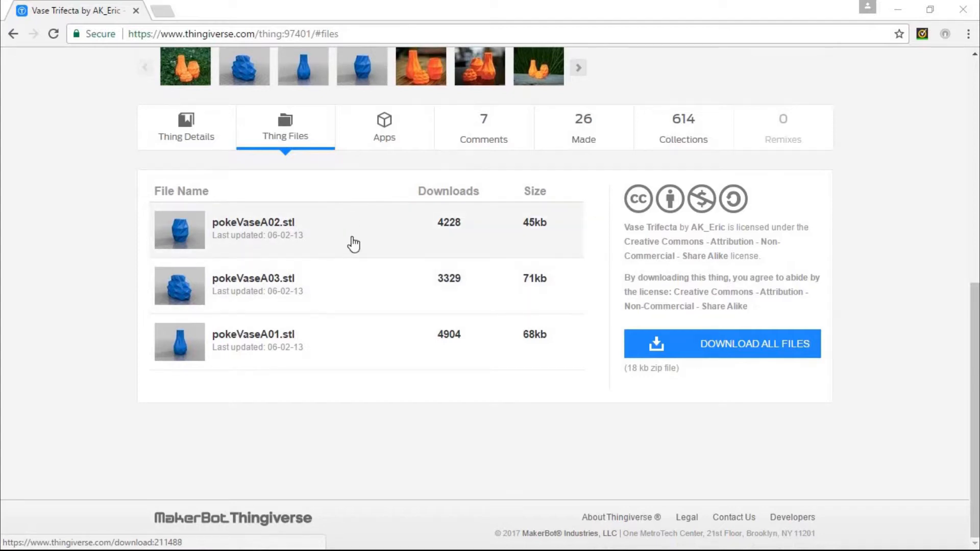
{"action": "scroll", "scroll_direction": "up", "scroll_amount": 3}
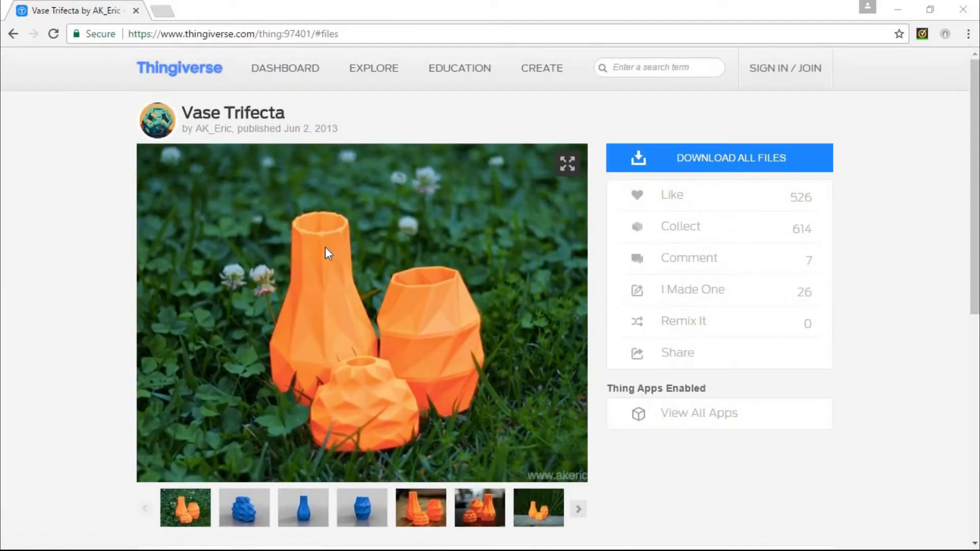
{"action": "mouse_move", "coordinate": [319, 266]}
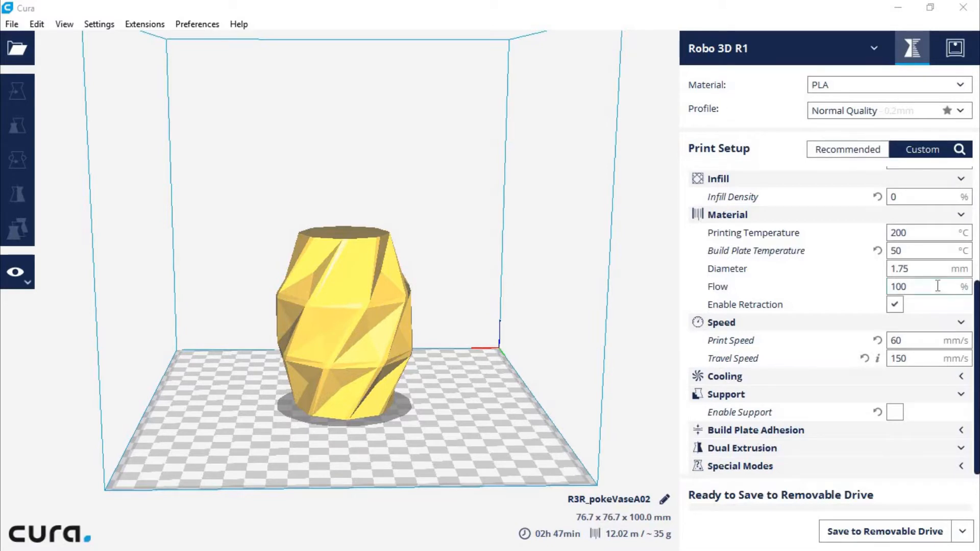
{"action": "scroll", "scroll_direction": "up", "scroll_amount": 3}
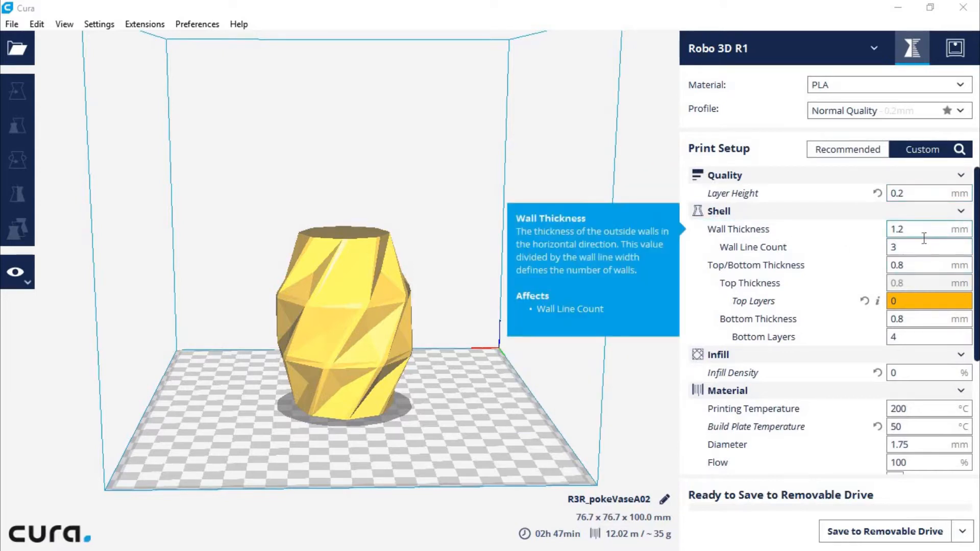
{"action": "mouse_move", "coordinate": [753, 248]}
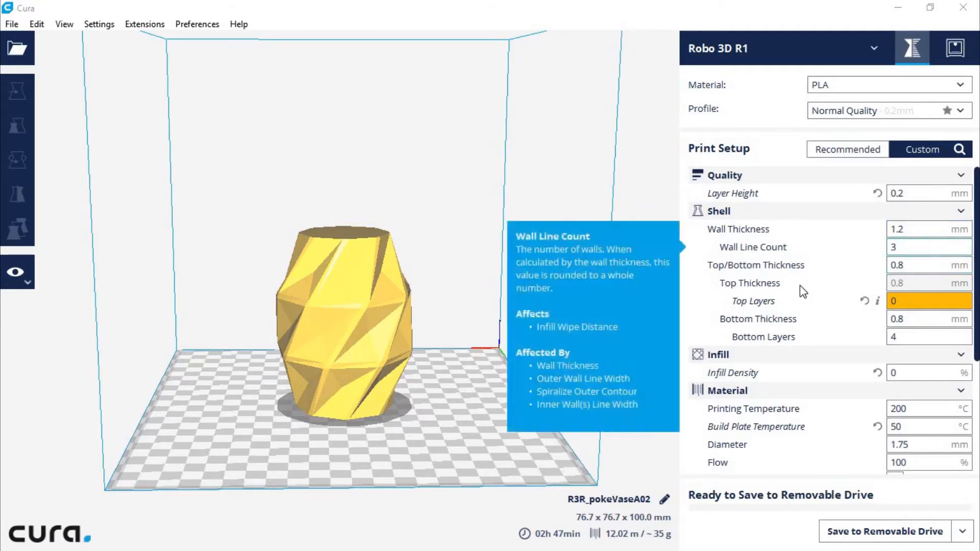
{"action": "mouse_move", "coordinate": [778, 298]}
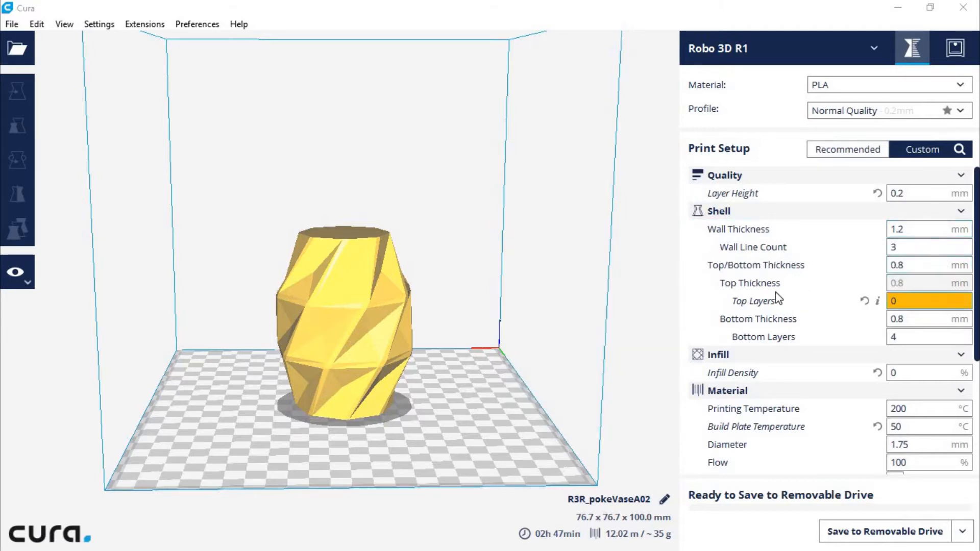
{"action": "mouse_move", "coordinate": [750, 283]}
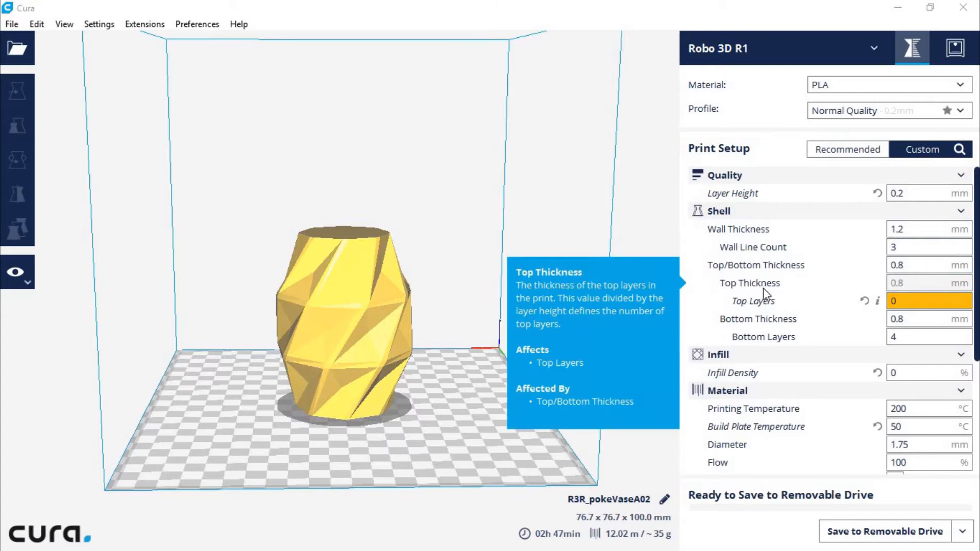
{"action": "mouse_move", "coordinate": [831, 318]}
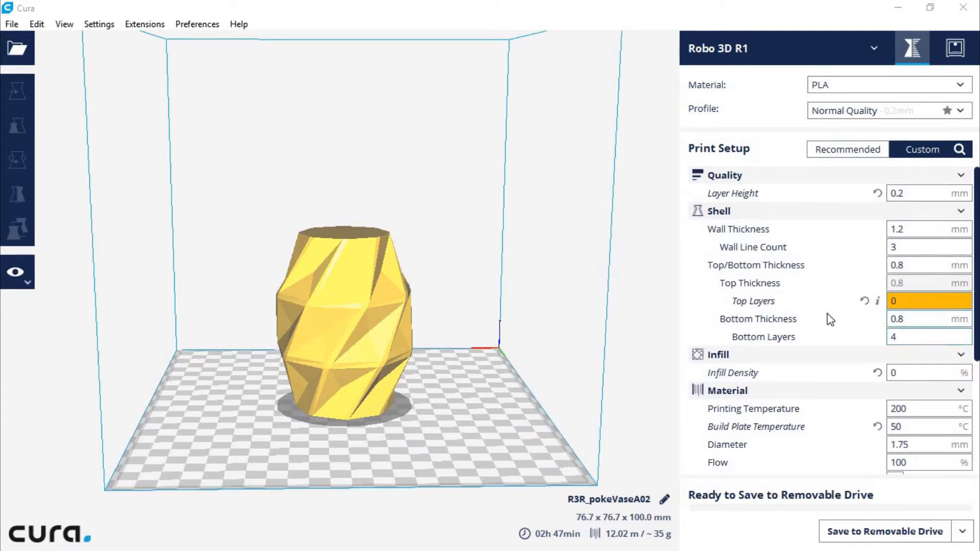
{"action": "mouse_move", "coordinate": [878, 300]}
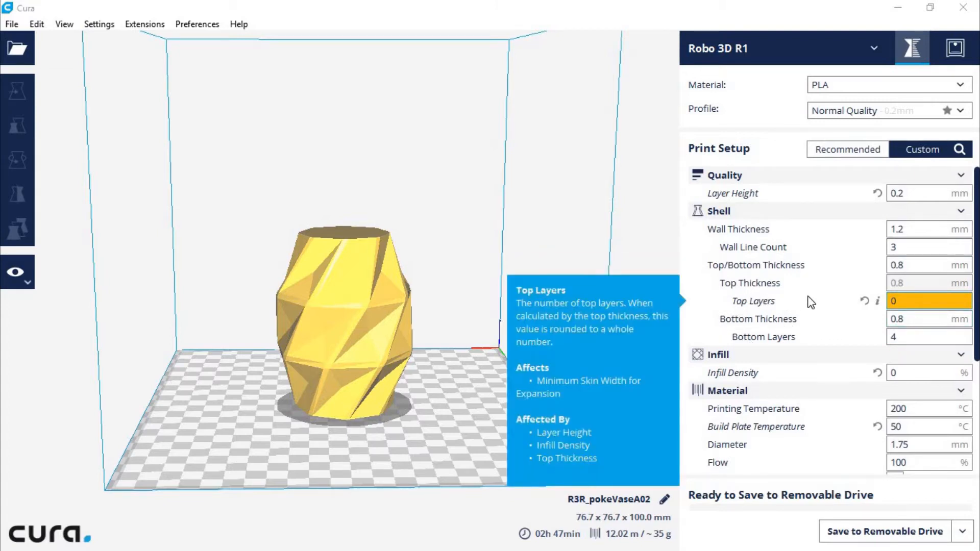
{"action": "mouse_move", "coordinate": [947, 210]}
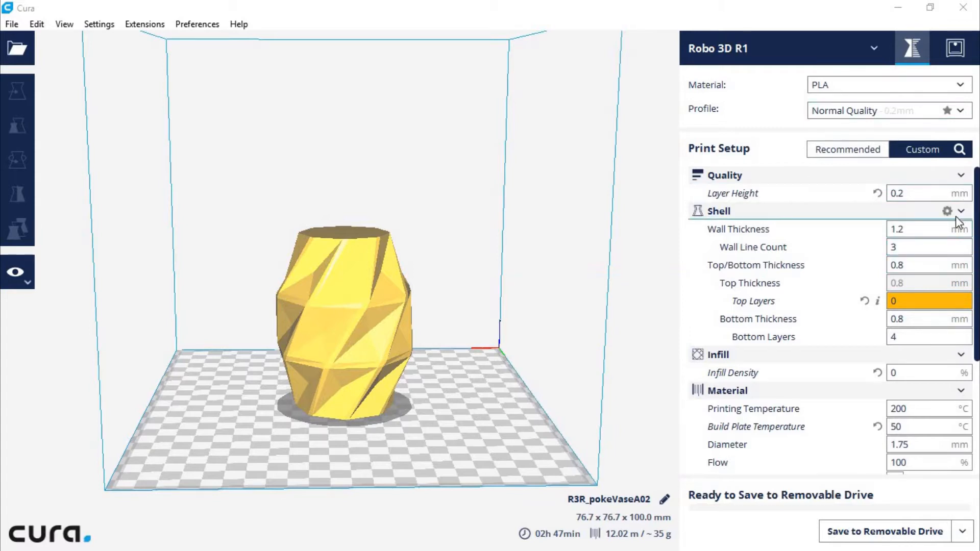
{"action": "mouse_move", "coordinate": [948, 216]}
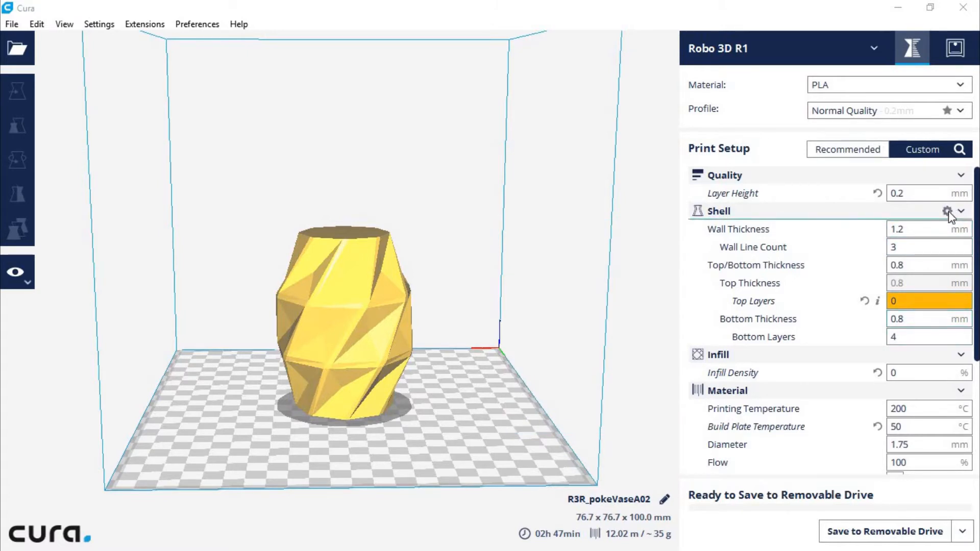
{"action": "left_click", "coordinate": [196, 24]}
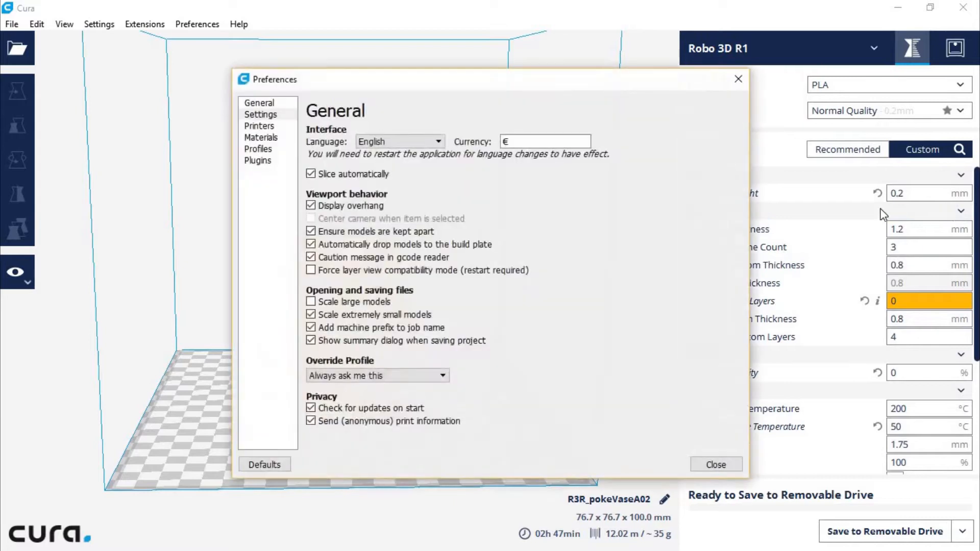
{"action": "left_click", "coordinate": [260, 115]}
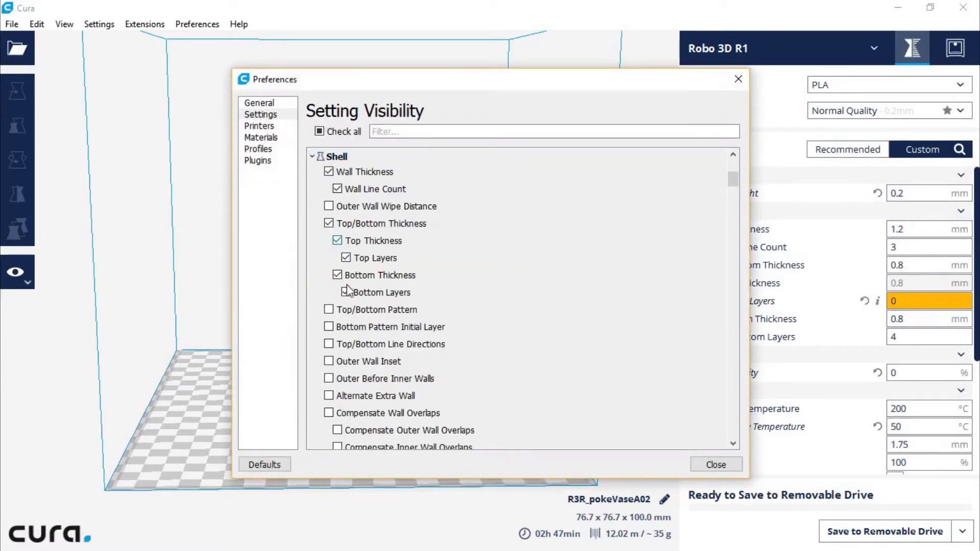
{"action": "left_click", "coordinate": [715, 464]}
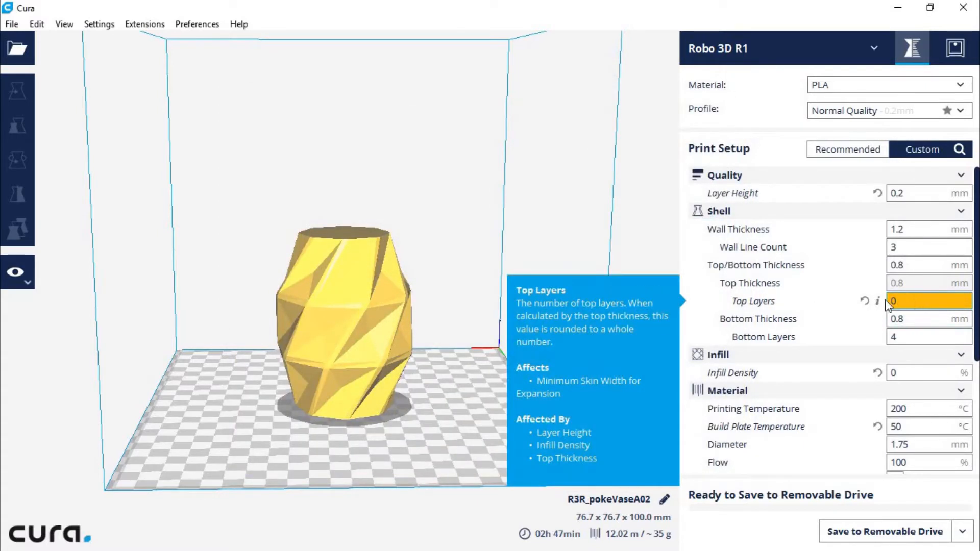
{"action": "mouse_move", "coordinate": [899, 353]}
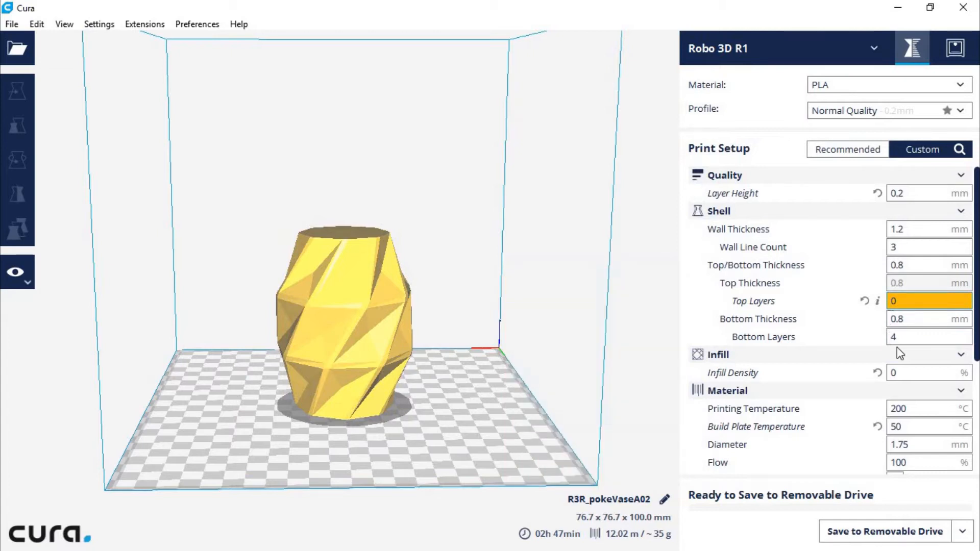
{"action": "mouse_move", "coordinate": [870, 302]}
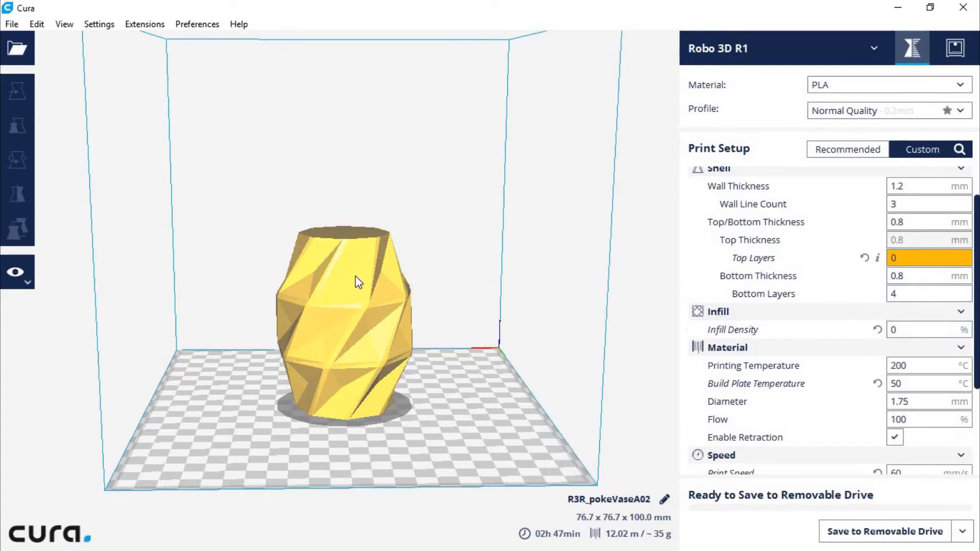
{"action": "scroll", "scroll_direction": "down", "scroll_amount": 3}
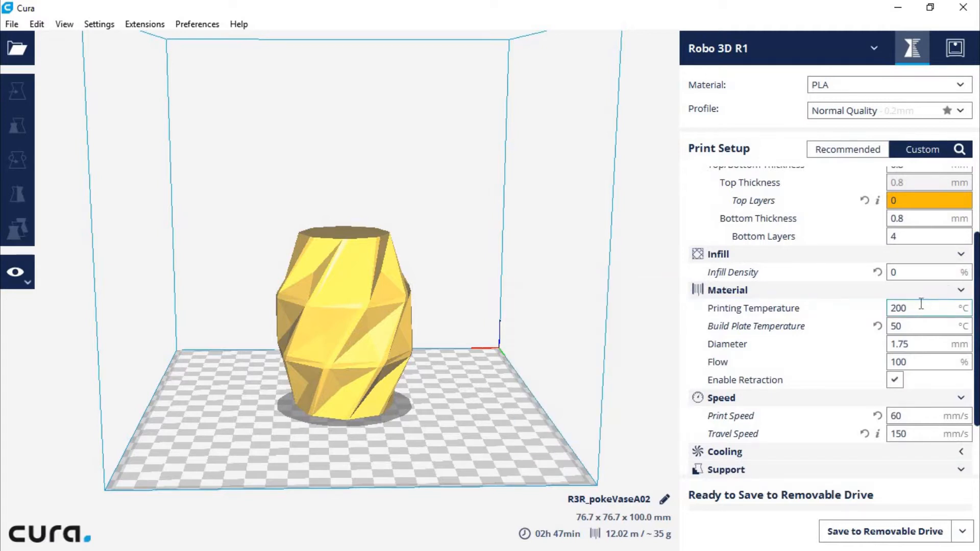
{"action": "mouse_move", "coordinate": [853, 338]}
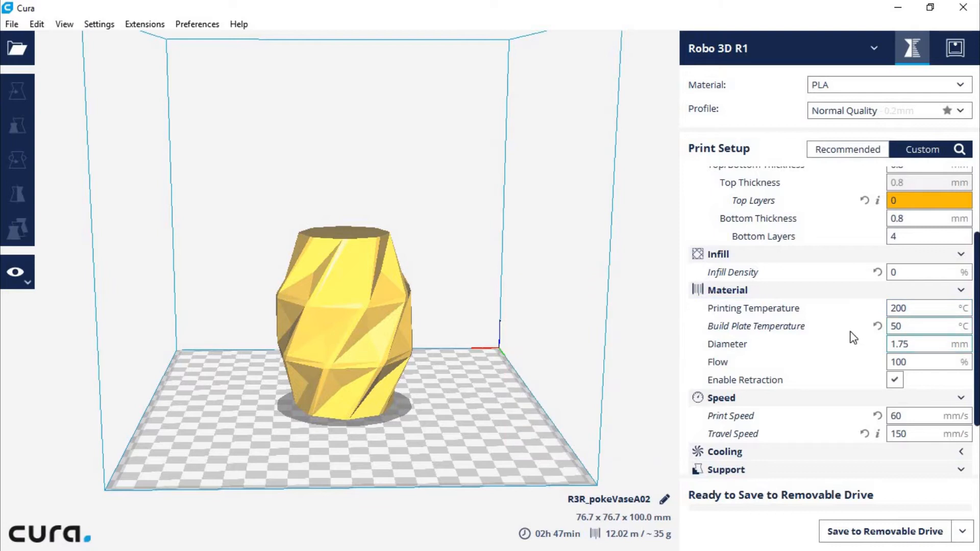
{"action": "scroll", "scroll_direction": "down", "scroll_amount": 3}
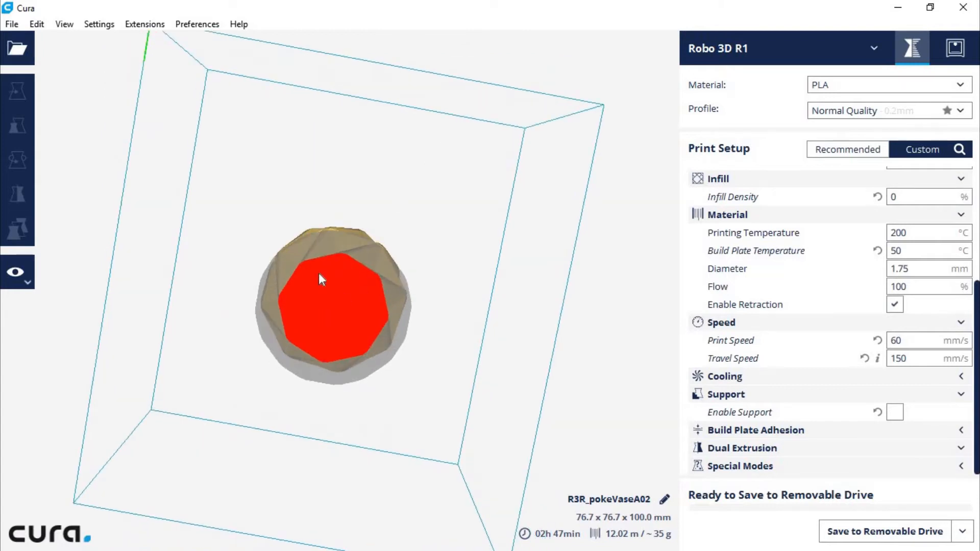
{"action": "mouse_move", "coordinate": [350, 293]}
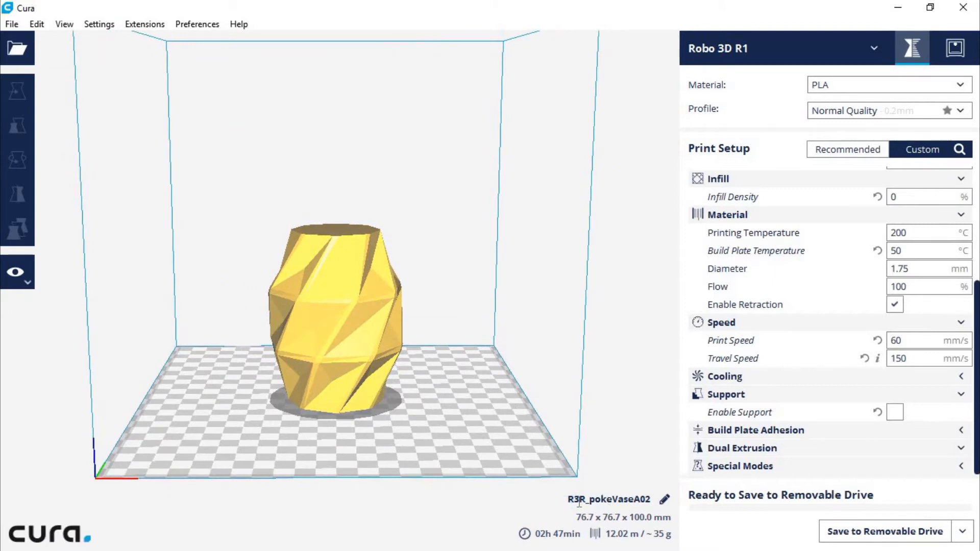
{"action": "mouse_move", "coordinate": [573, 545]}
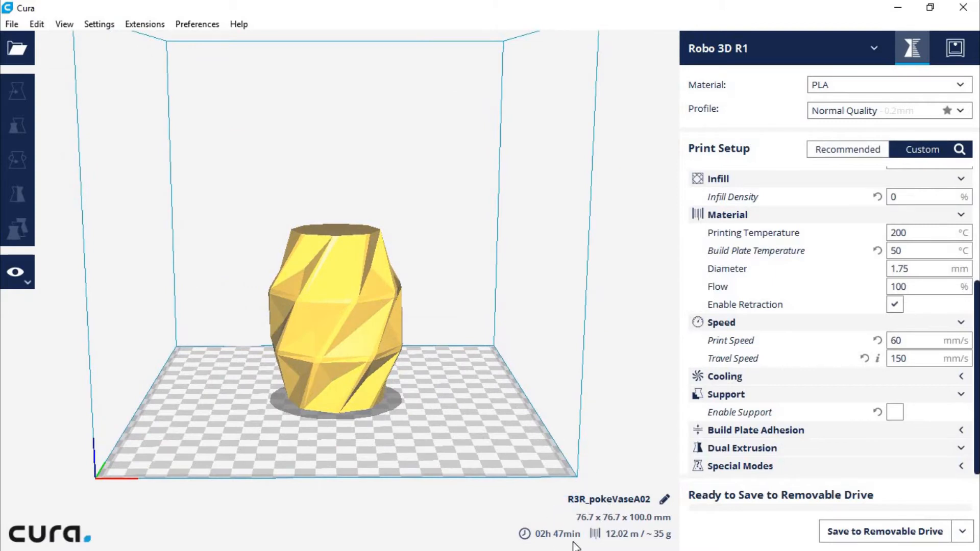
{"action": "mouse_move", "coordinate": [581, 541]}
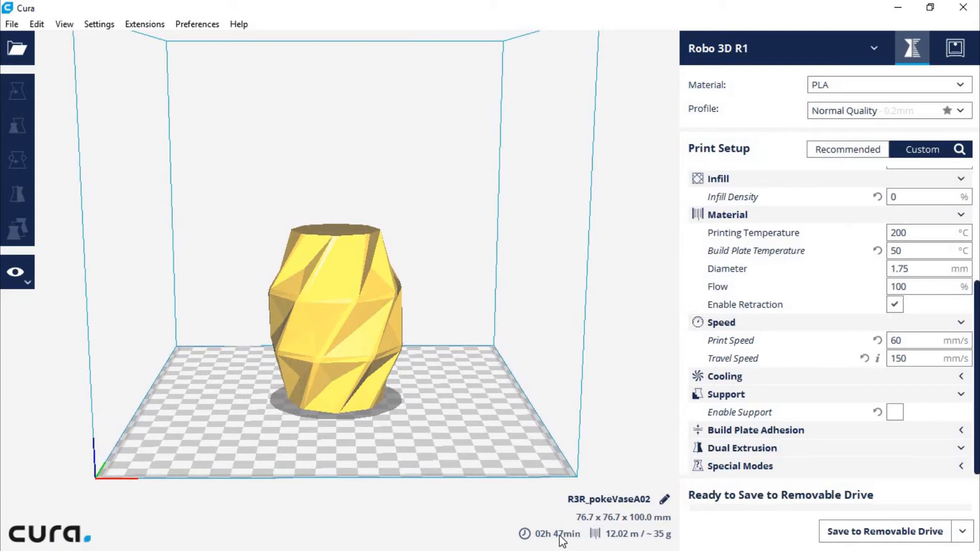
{"action": "mouse_move", "coordinate": [617, 544]}
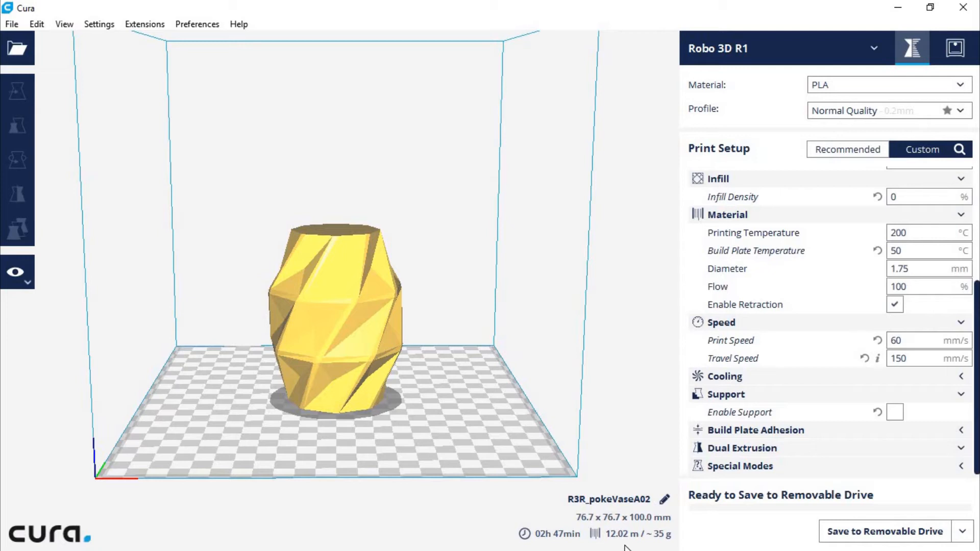
{"action": "mouse_move", "coordinate": [589, 505]}
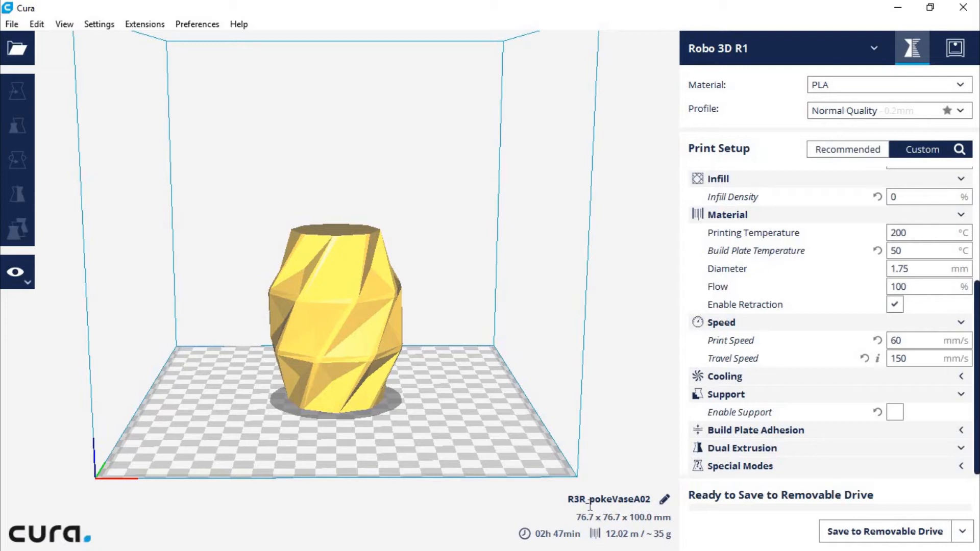